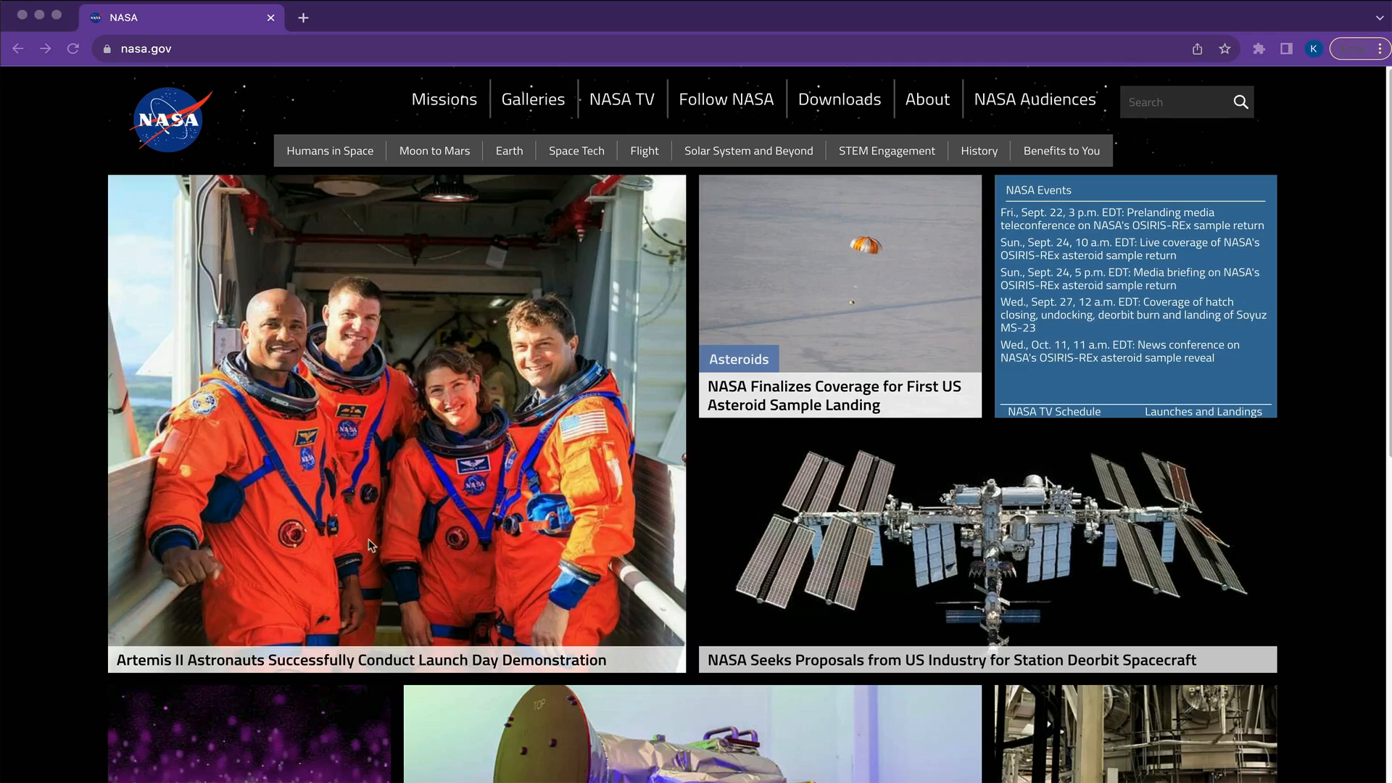
mouse_move(704, 526)
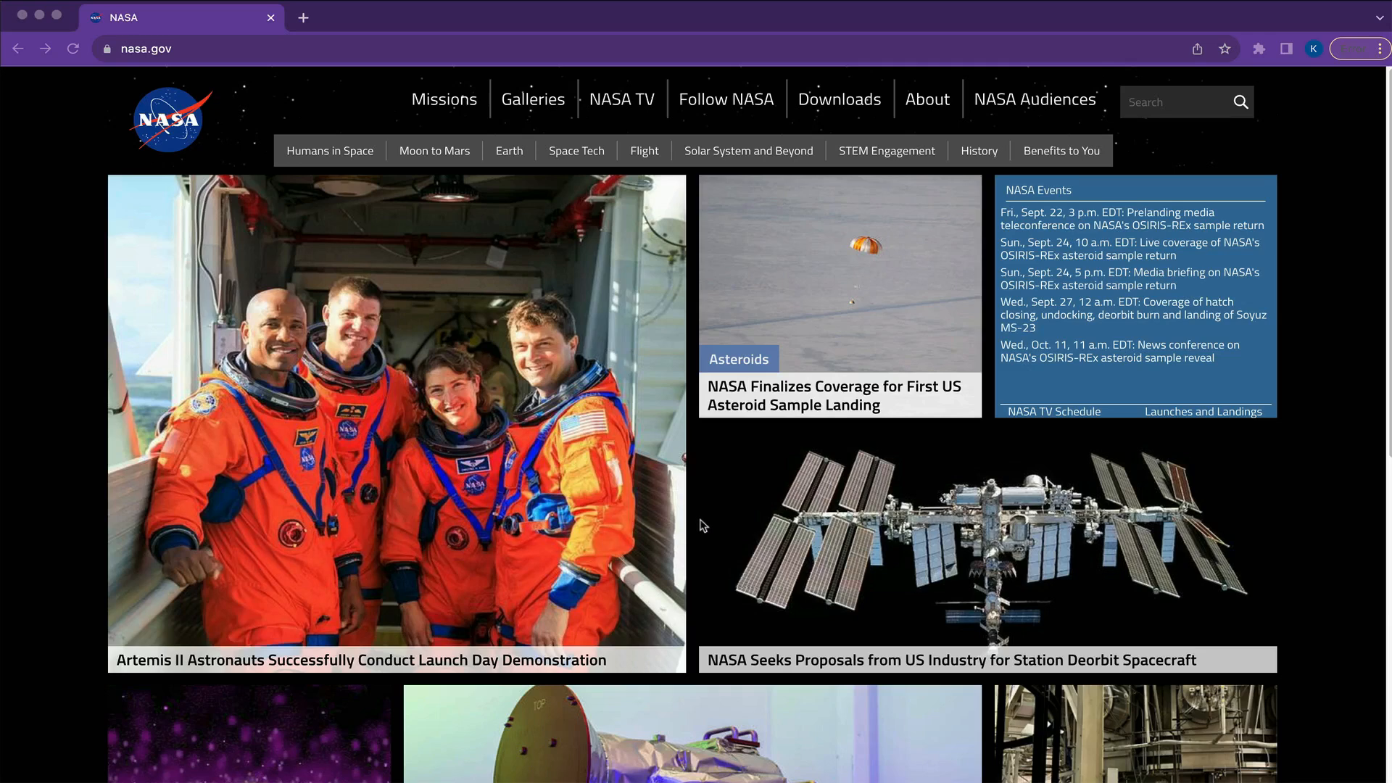
mouse_move(891, 480)
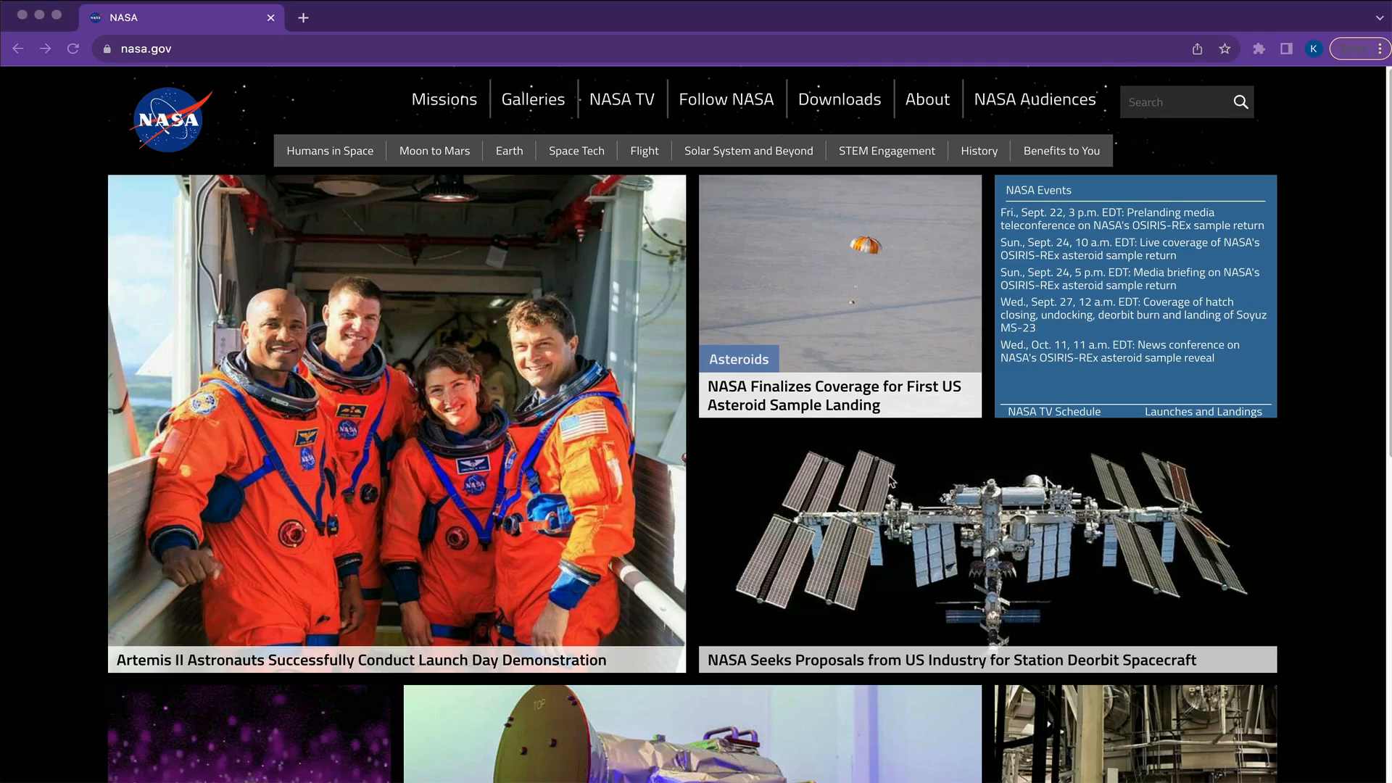
mouse_move(910, 469)
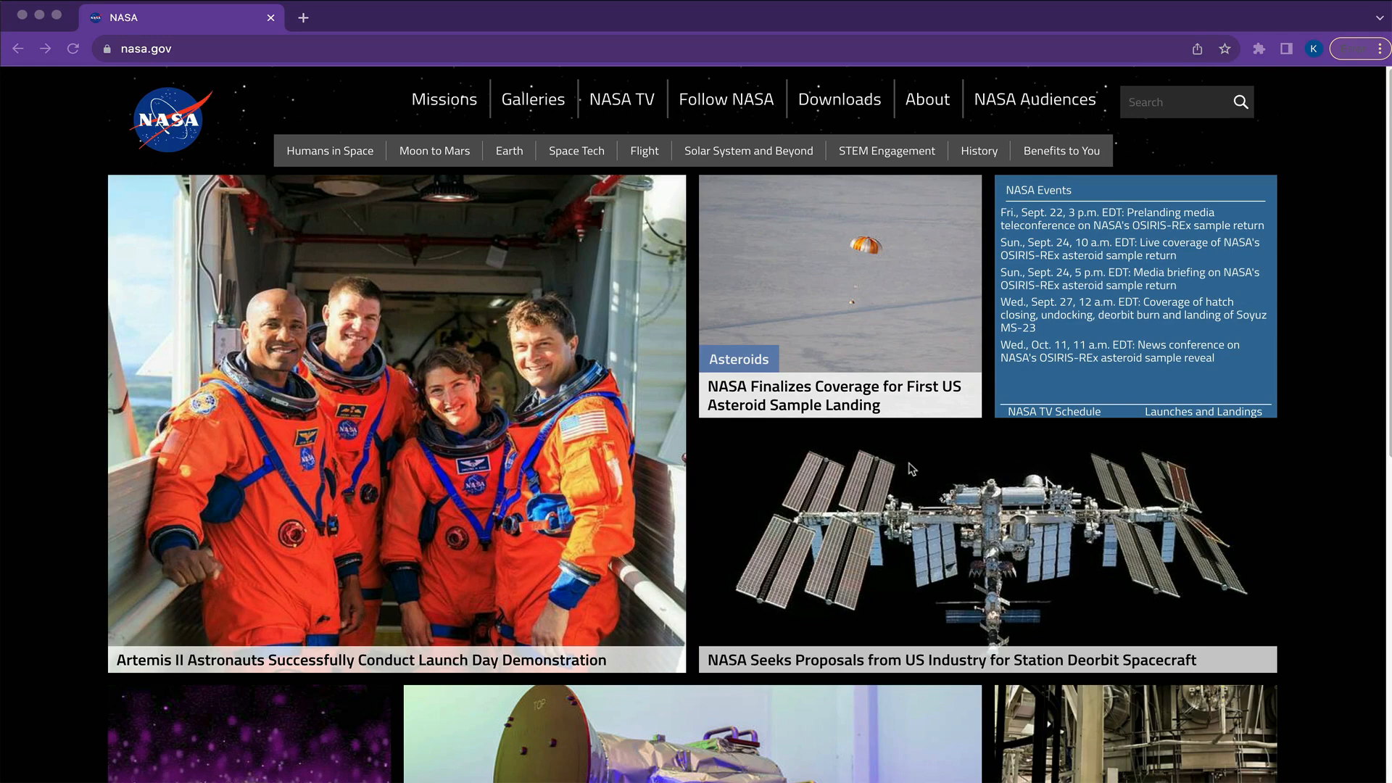
mouse_move(1039, 364)
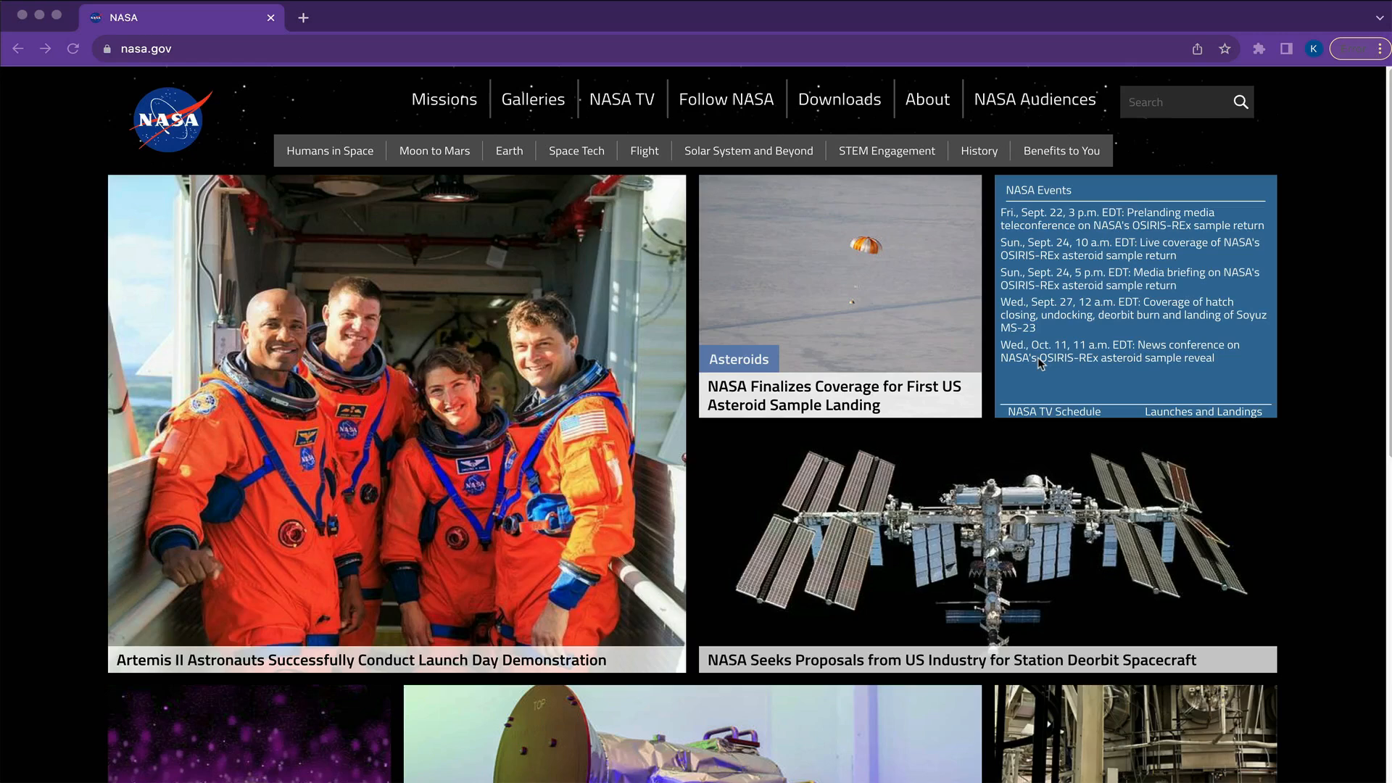
mouse_move(1239, 79)
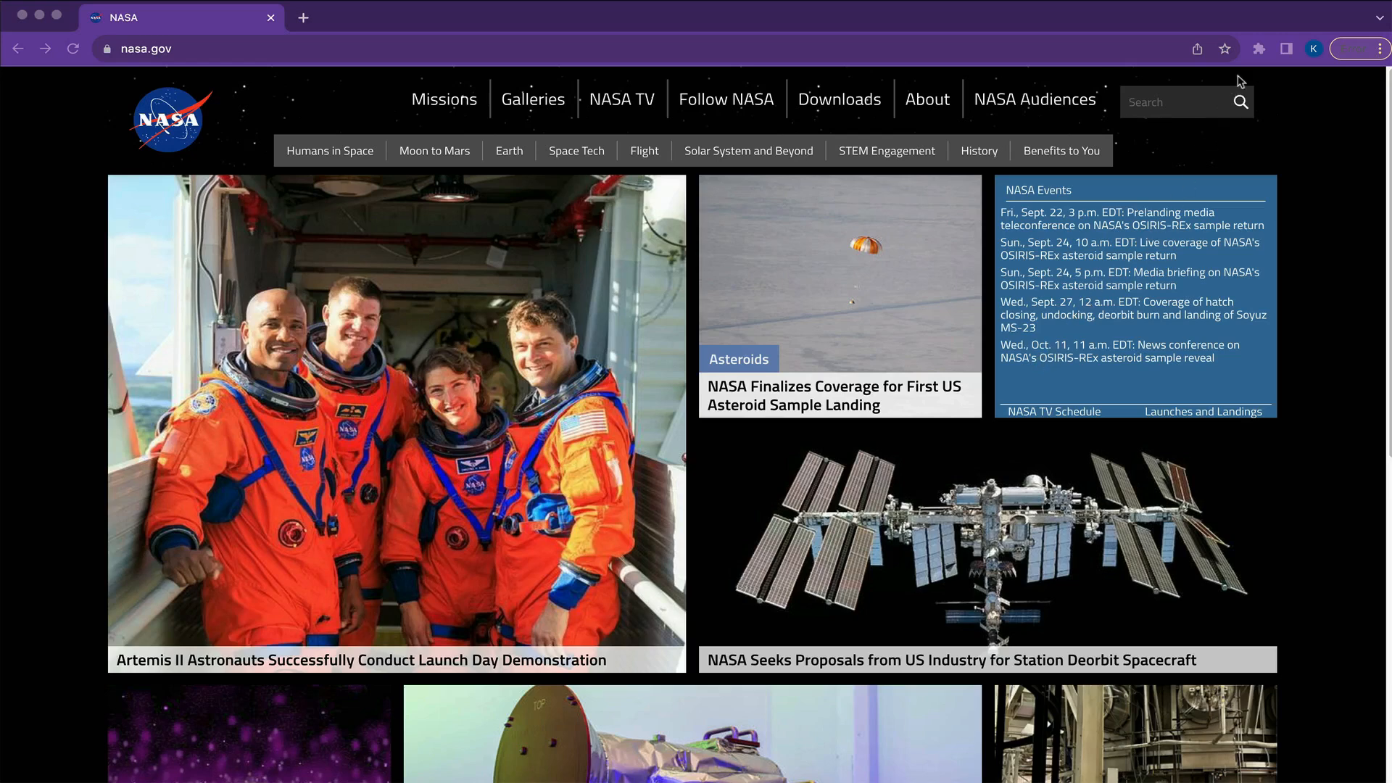
- Show the installed extensions list from the Chrome toolbar's Extensions menu
click(1257, 49)
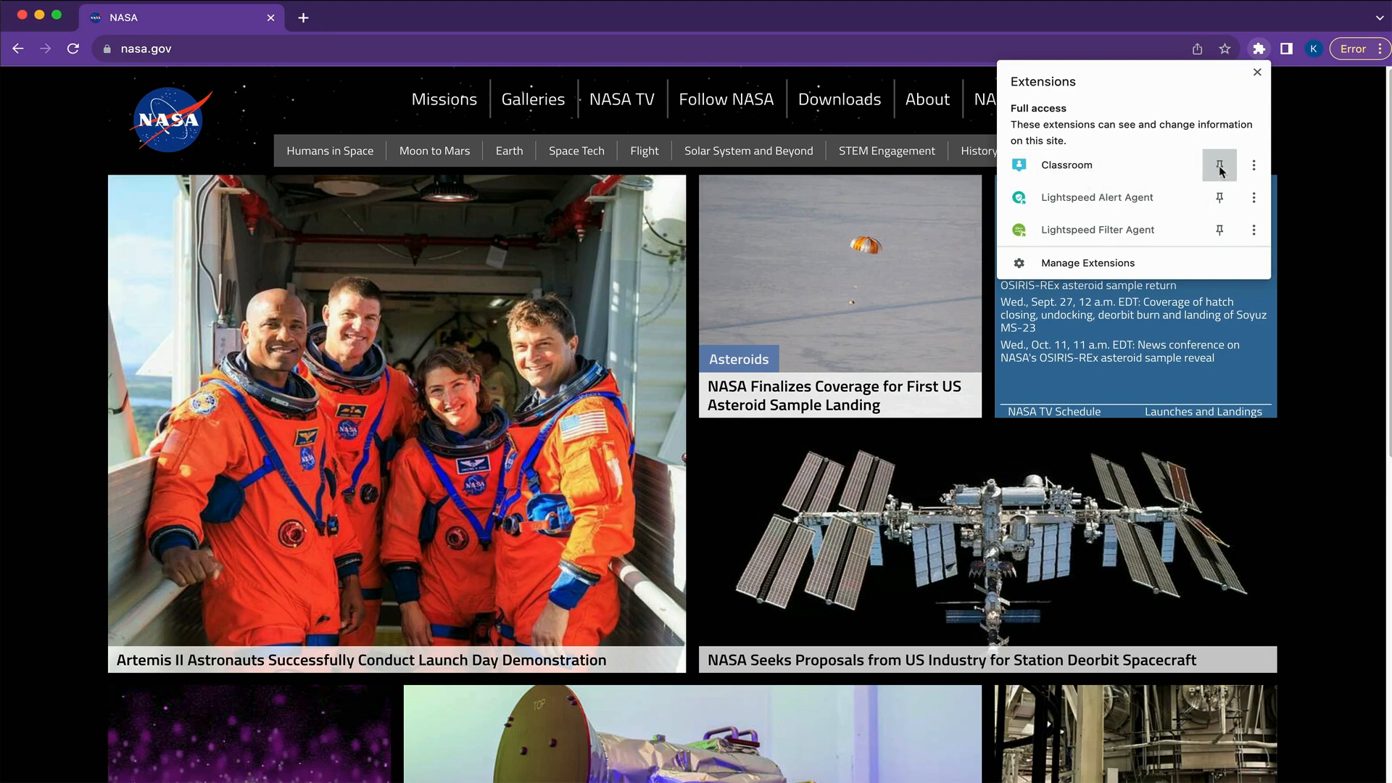
- Pin the Classroom extension to the toolbar and set its classroom status to Need Help
click(1220, 166)
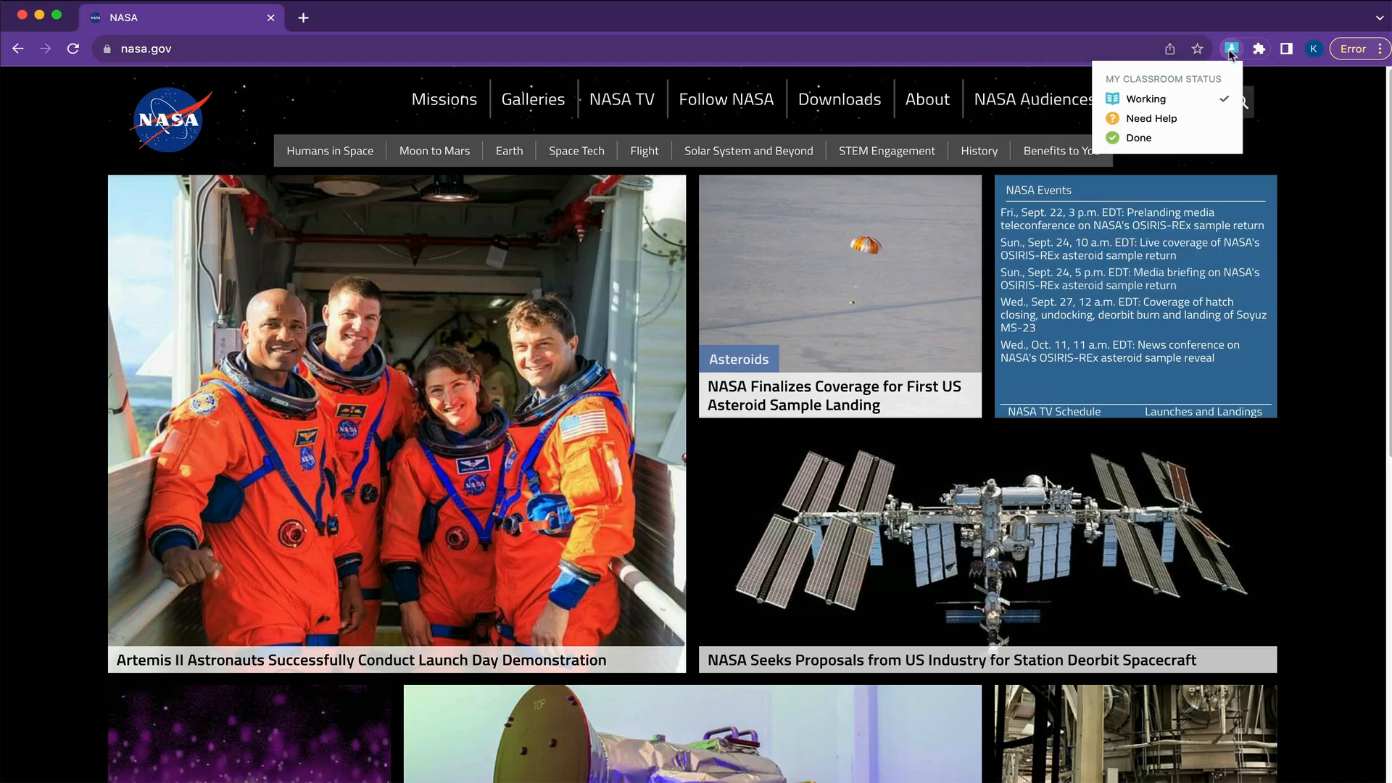
mouse_move(1217, 71)
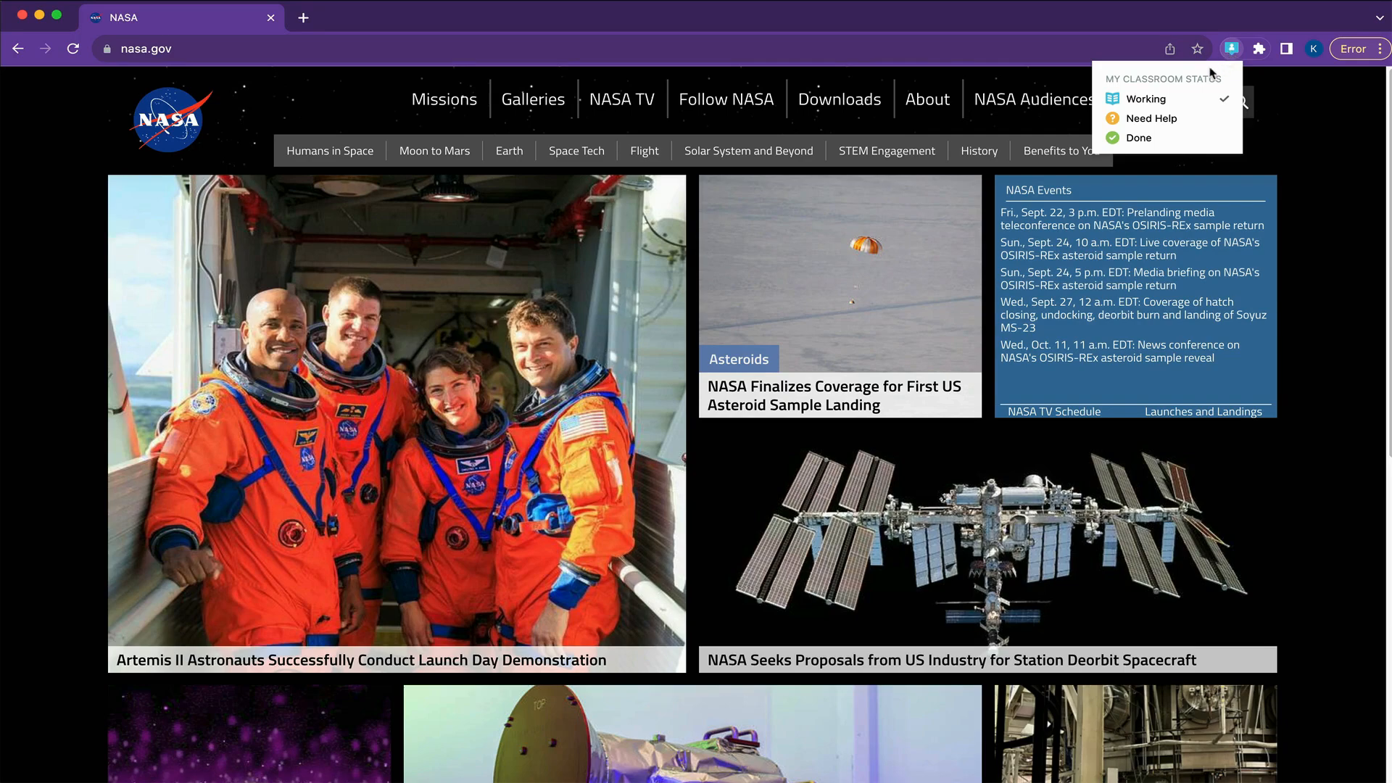
click(1154, 118)
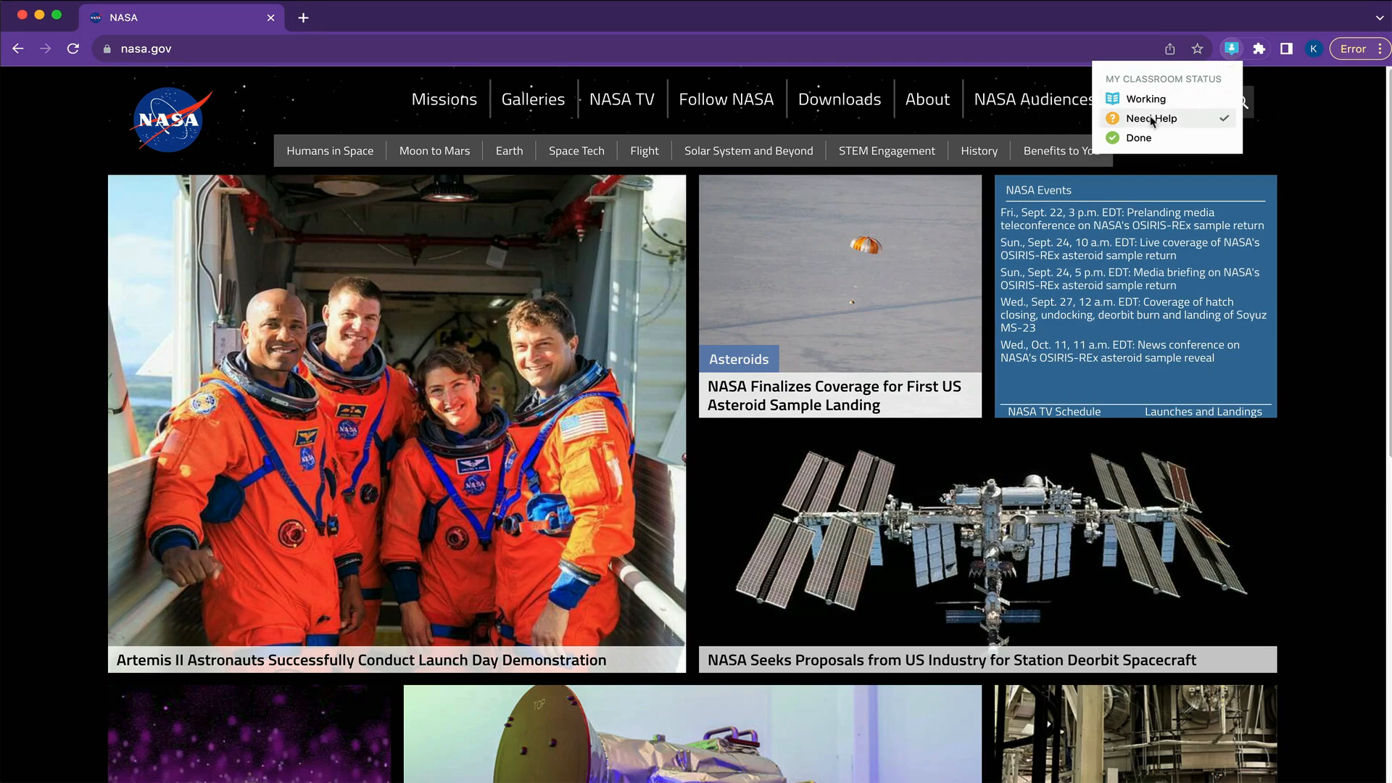